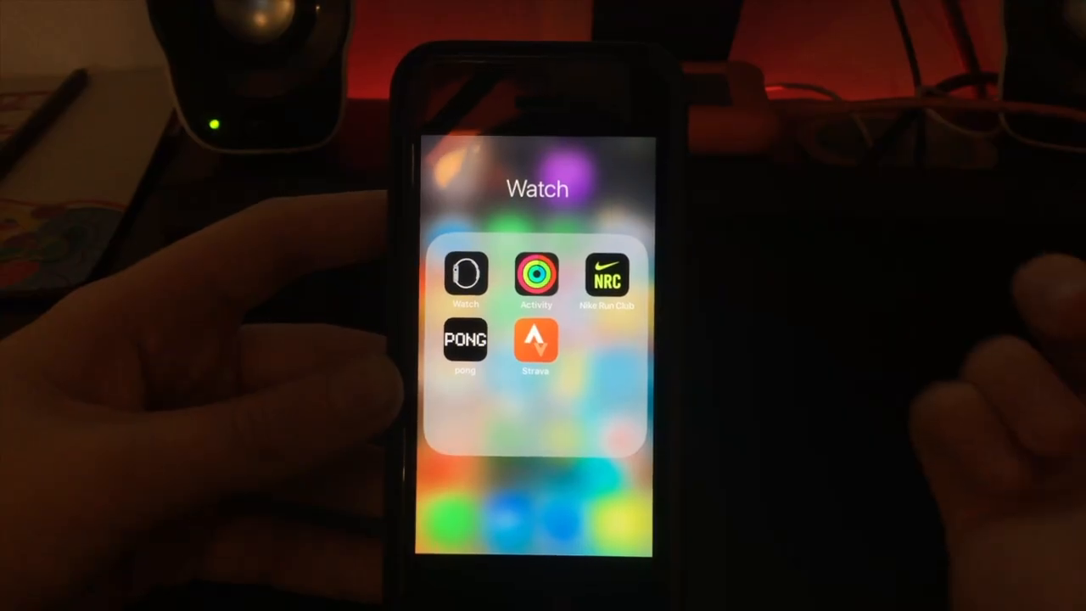
# Step: Launch the Watch companion app from the Watch folder to reach its Workout settings
pyautogui.click(465, 275)
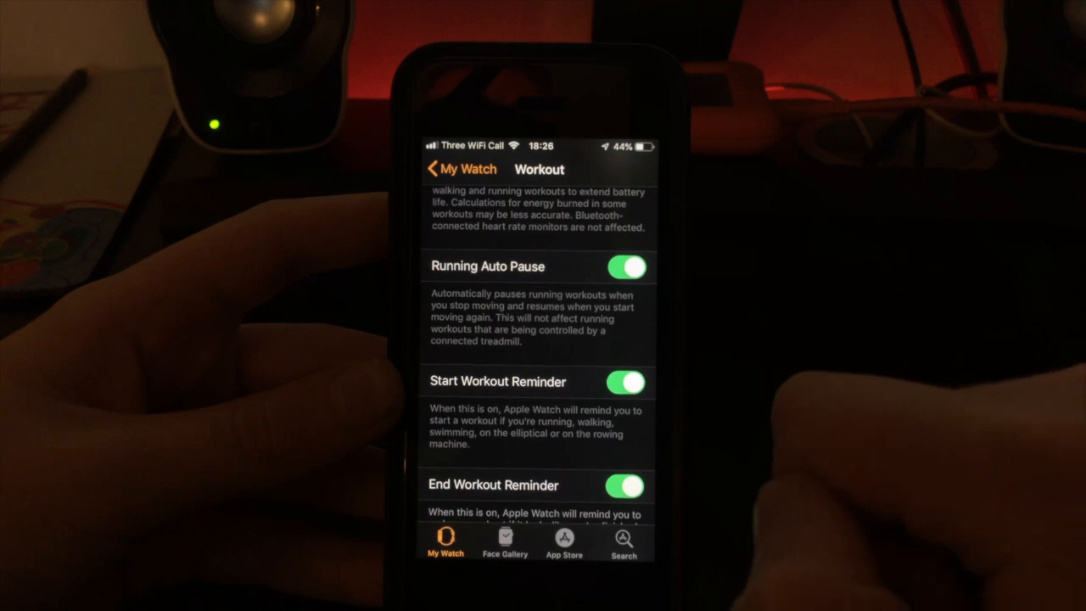
# Step: Toggle Start Workout Reminder off, leaving Running Auto Pause and End Workout Reminder on
pyautogui.click(626, 382)
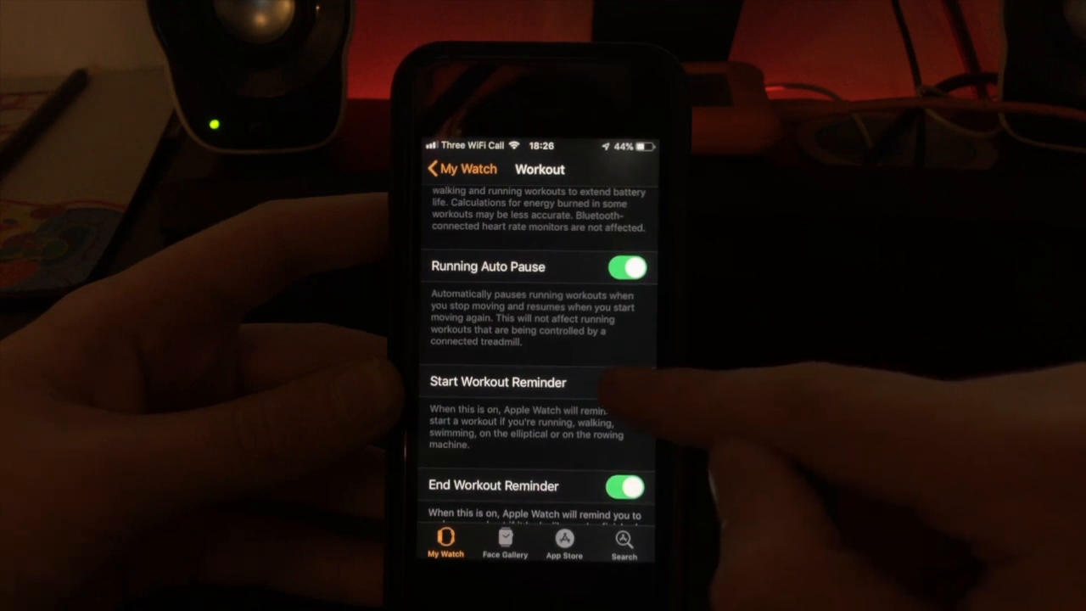